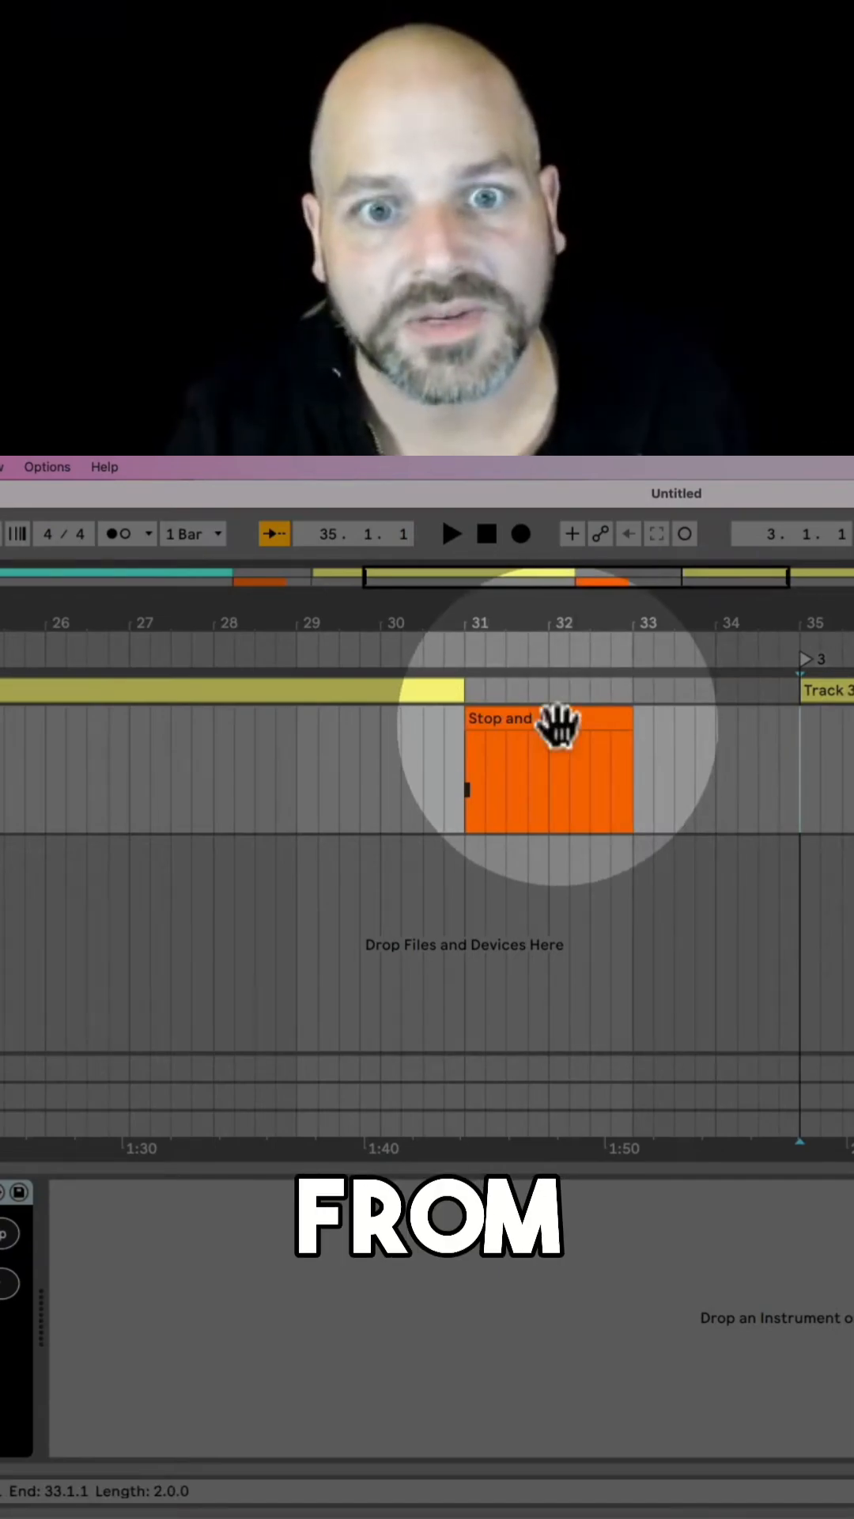
Step: Insert an empty one-bar MIDI clip right after the orange 'Stop and Jump' clip
double_click(547, 775)
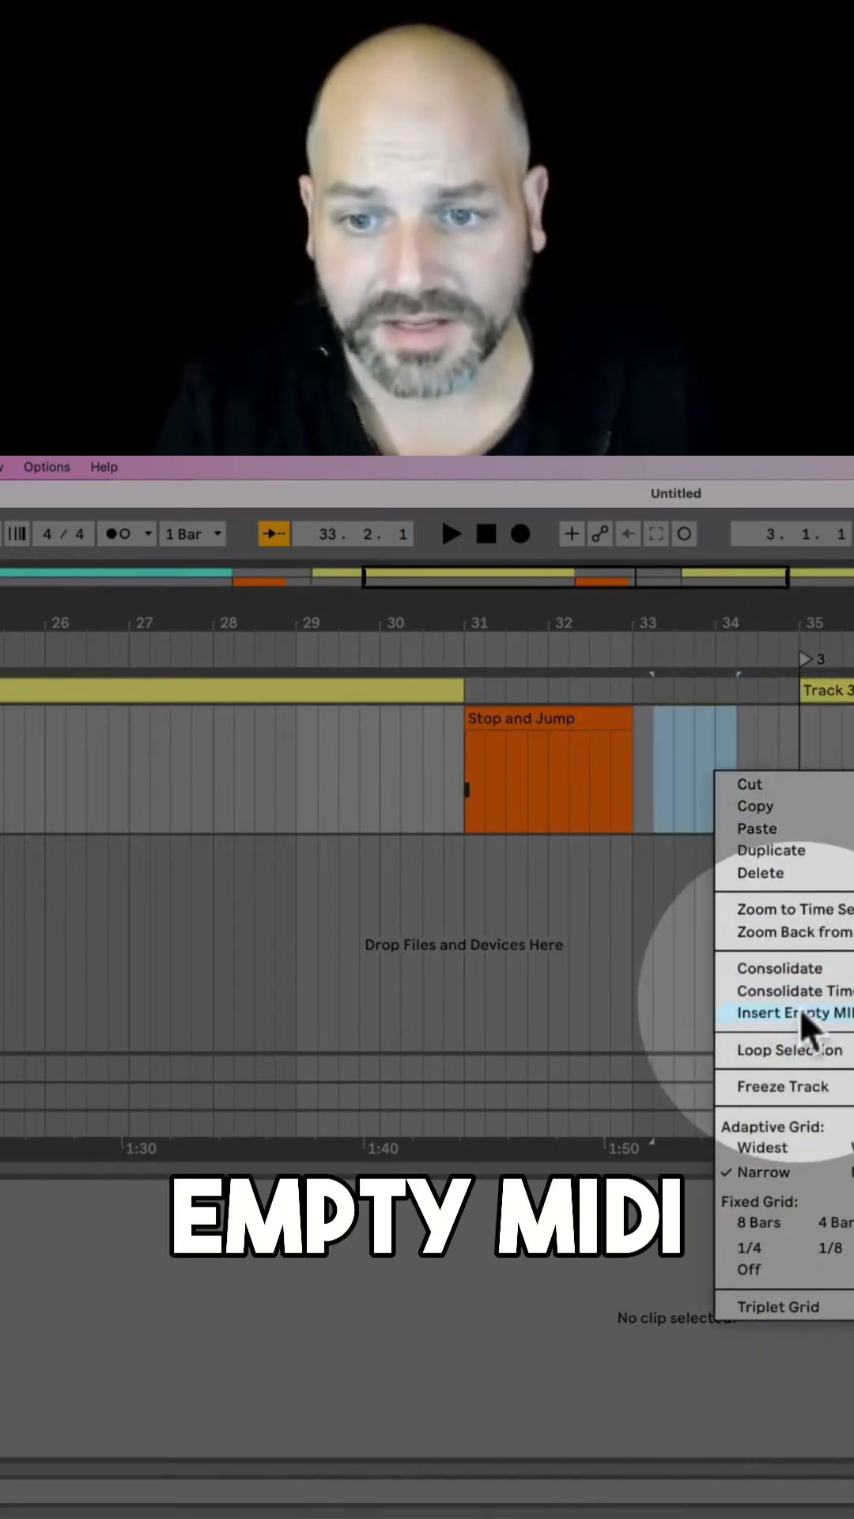
click(799, 1011)
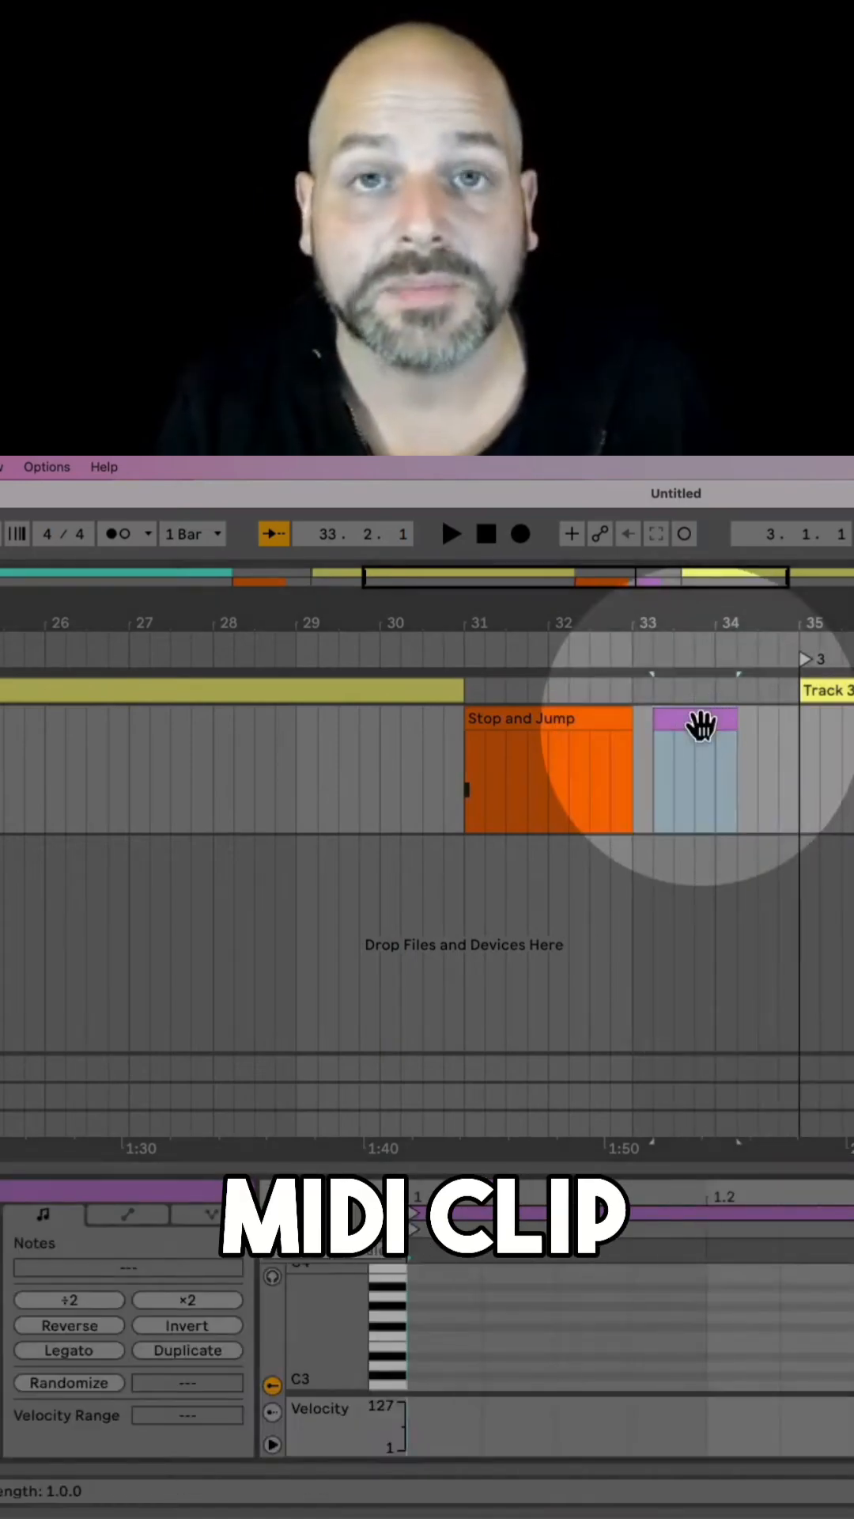